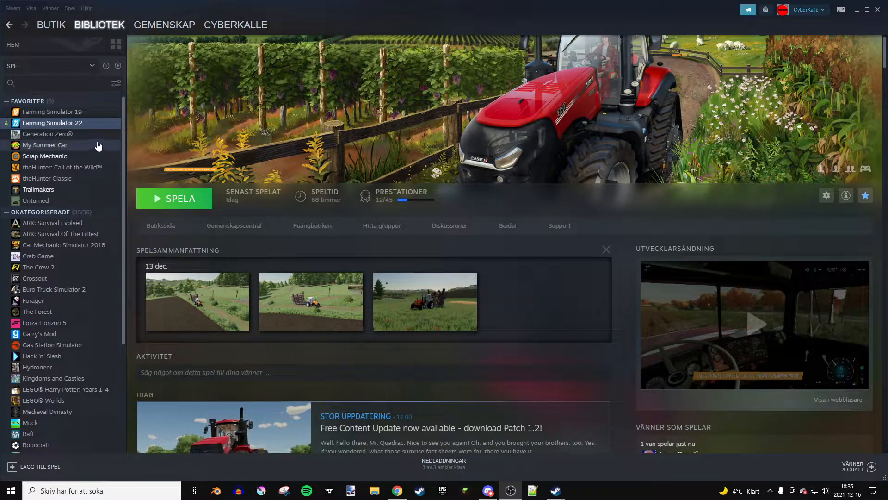
{"action": "mouse_move", "coordinate": [161, 242]}
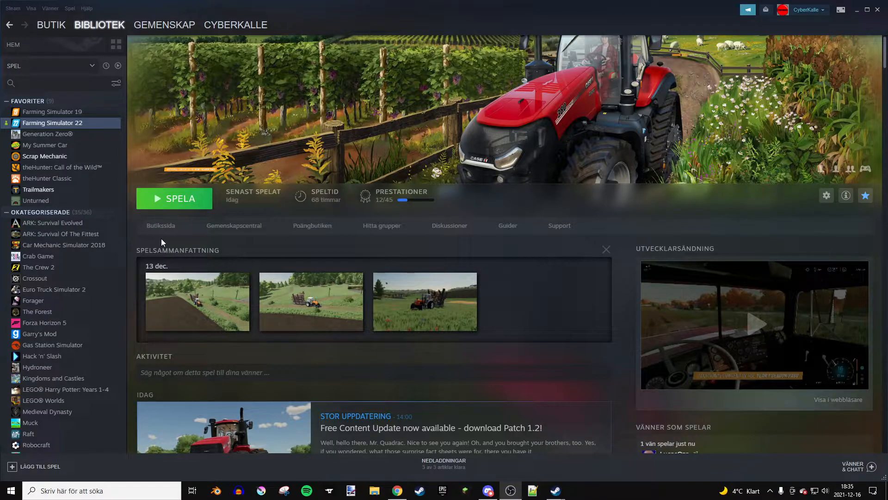
{"action": "mouse_move", "coordinate": [215, 262]}
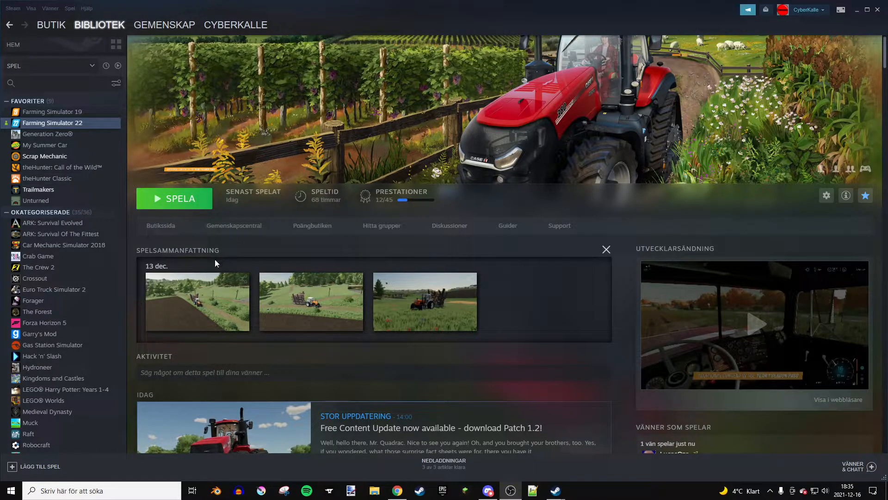
{"action": "mouse_move", "coordinate": [241, 242]}
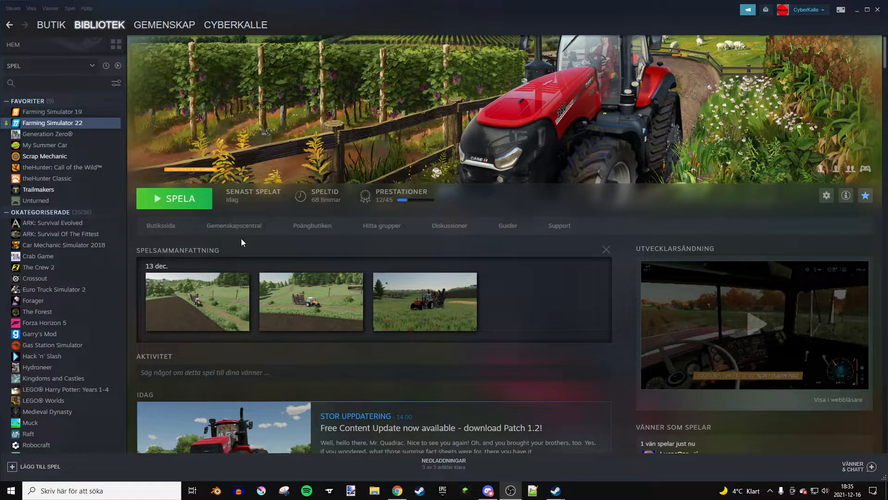
{"action": "mouse_move", "coordinate": [288, 130]}
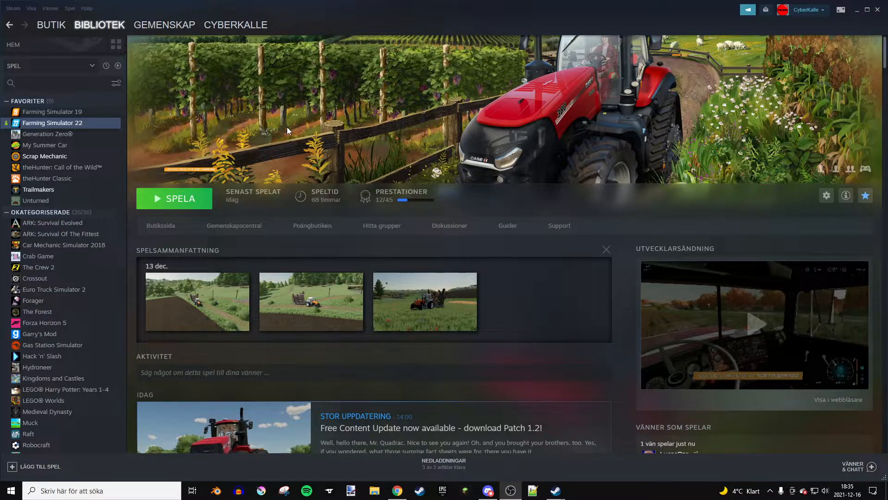
{"action": "mouse_move", "coordinate": [81, 130]}
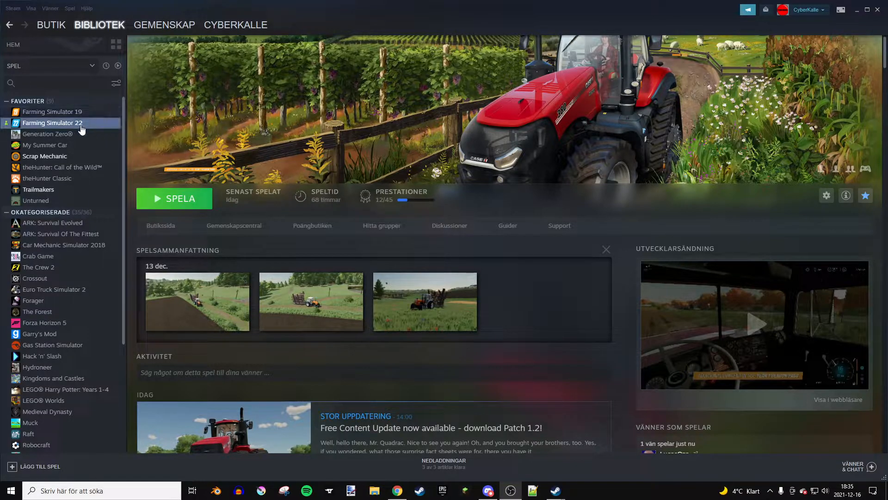
Set Farming Simulator 22's language to Español - Latinoamérica in Properties > Språk, then close Properties
{"action": "right_click", "coordinate": [53, 122]}
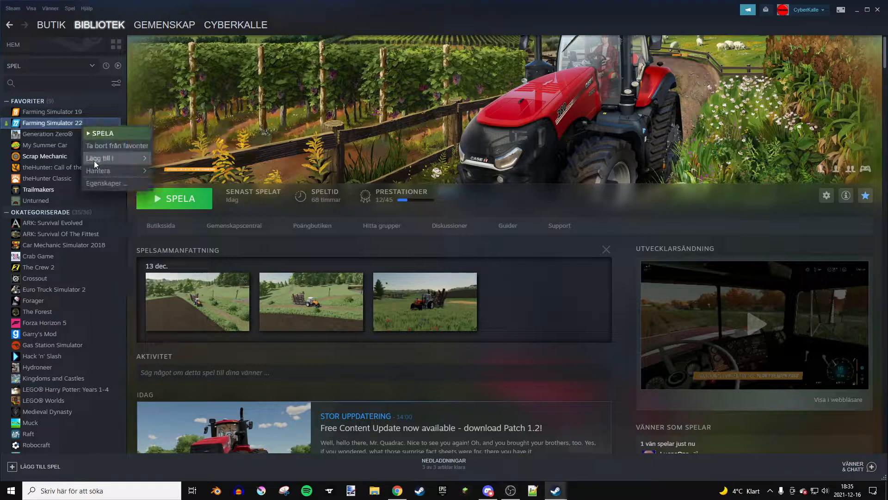
{"action": "mouse_move", "coordinate": [117, 184]}
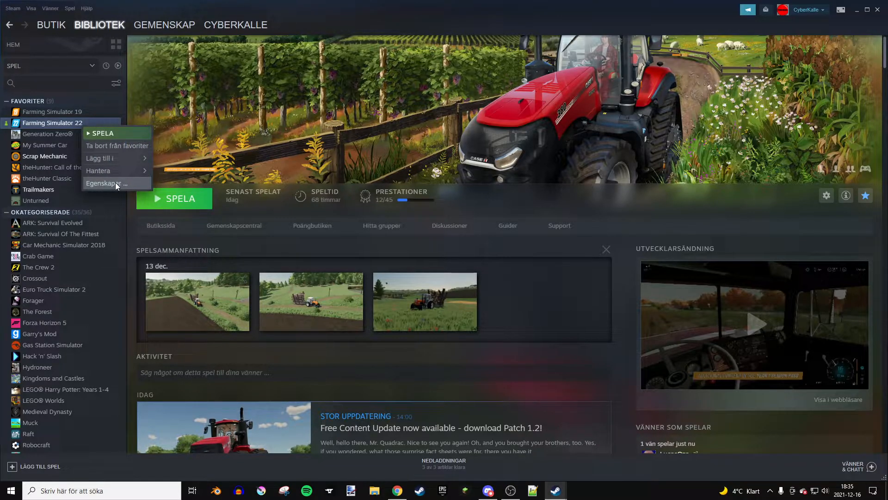
{"action": "mouse_move", "coordinate": [142, 184]}
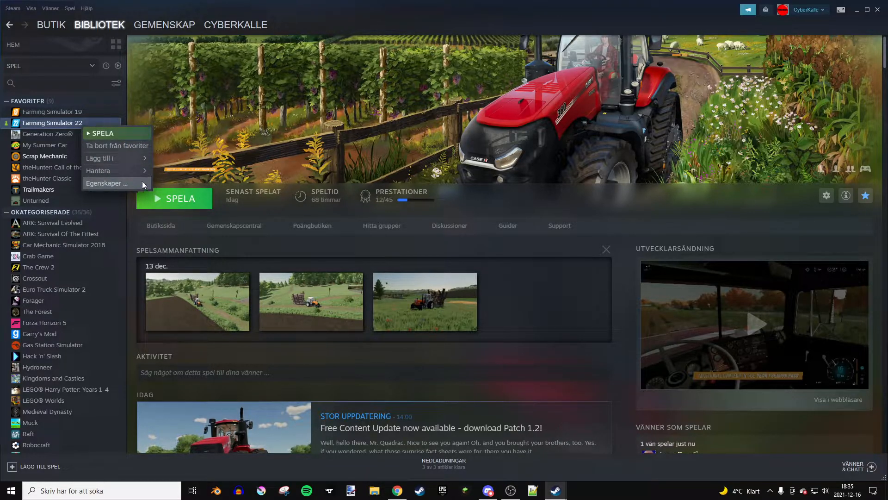
{"action": "left_click", "coordinate": [106, 183]}
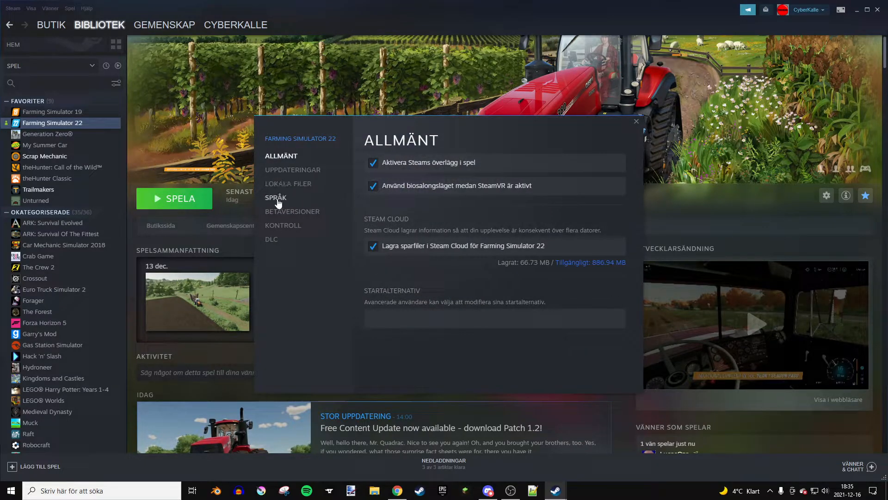
{"action": "left_click", "coordinate": [276, 197]}
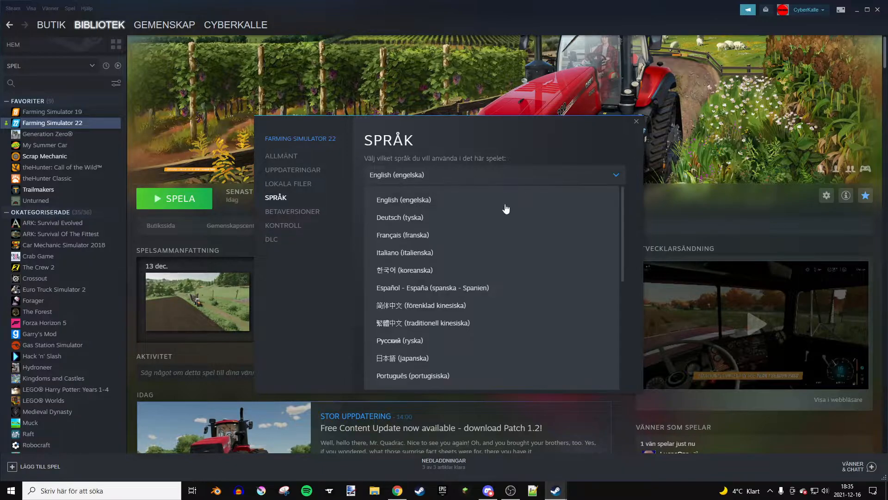
{"action": "mouse_move", "coordinate": [390, 297]}
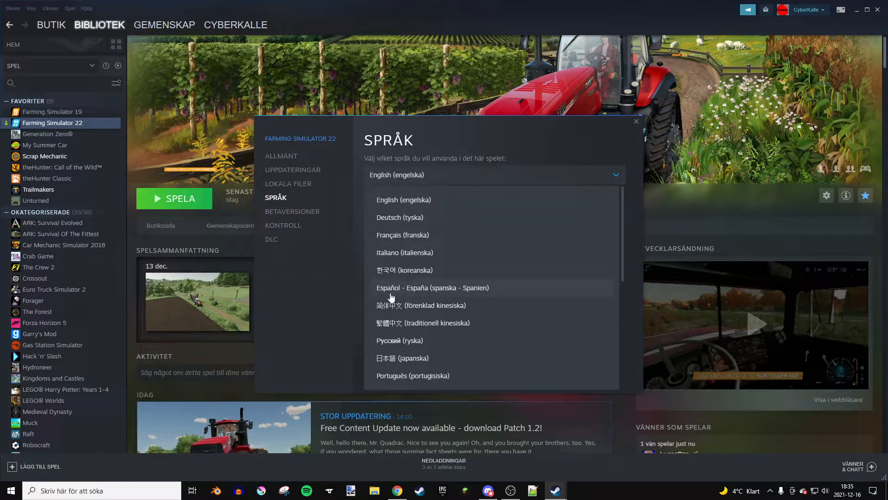
{"action": "mouse_move", "coordinate": [412, 211]}
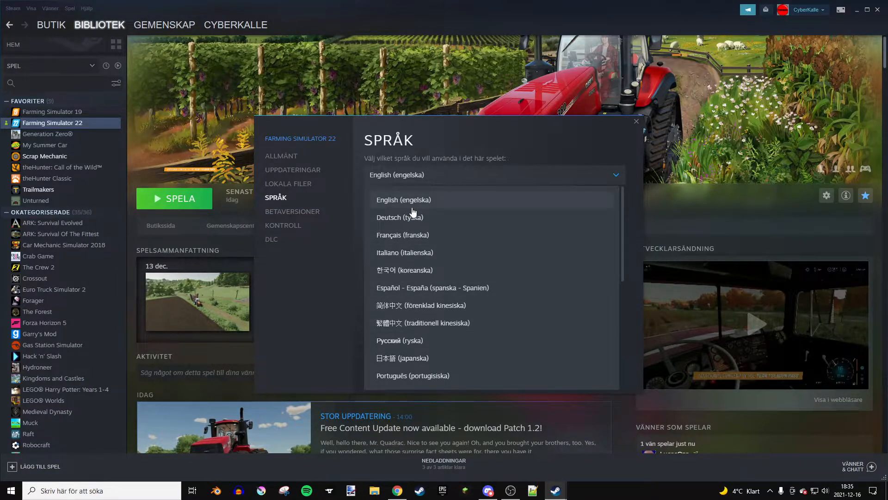
{"action": "scroll", "scroll_direction": "down", "scroll_amount": 3}
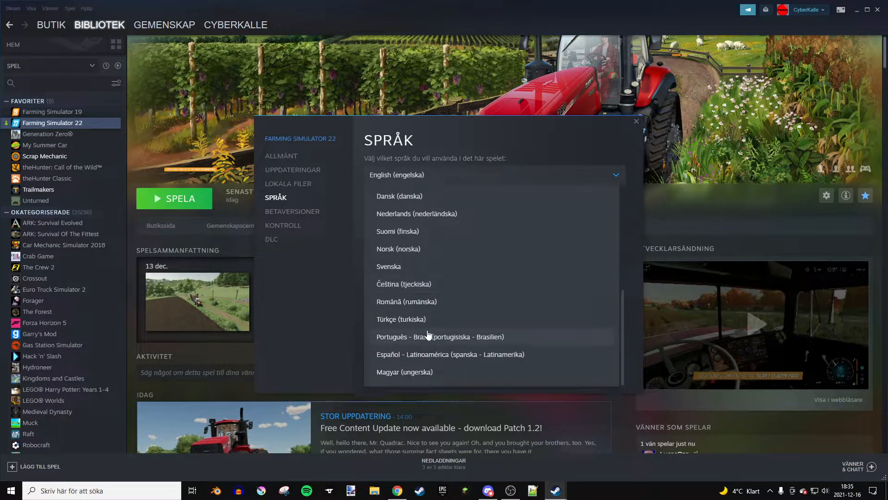
{"action": "scroll", "scroll_direction": "up", "scroll_amount": 3}
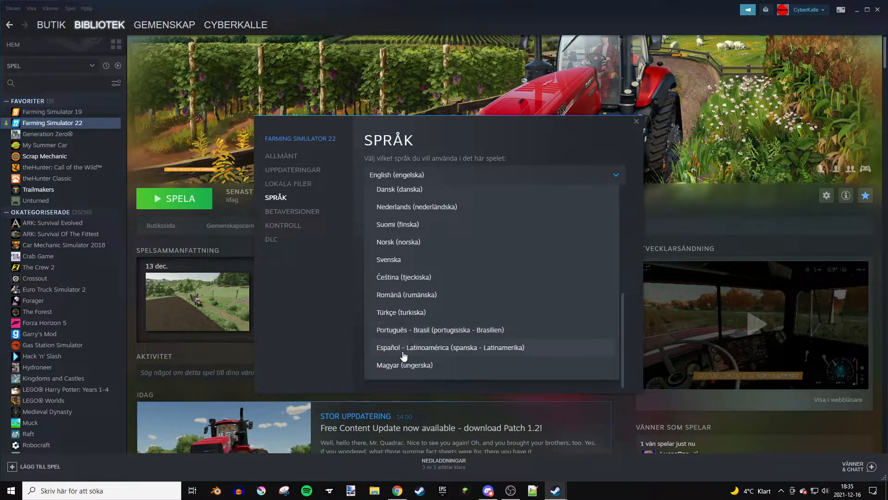
{"action": "left_click", "coordinate": [450, 348]}
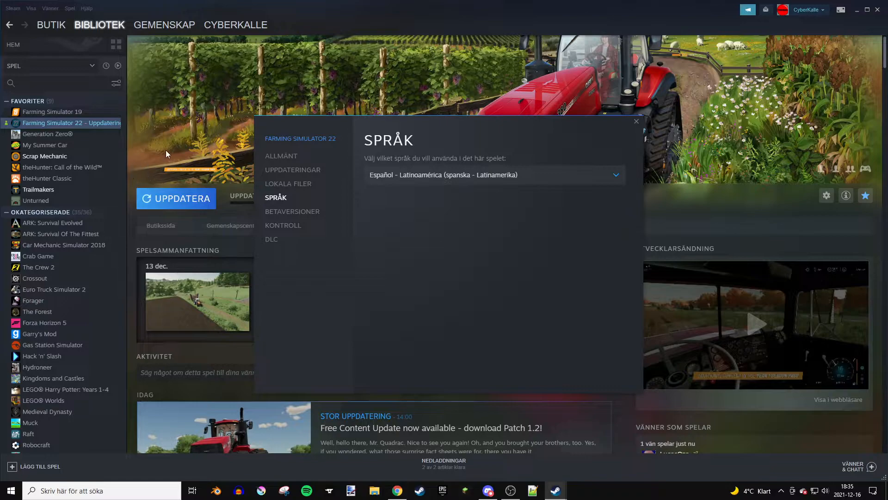
{"action": "left_click", "coordinate": [636, 121]}
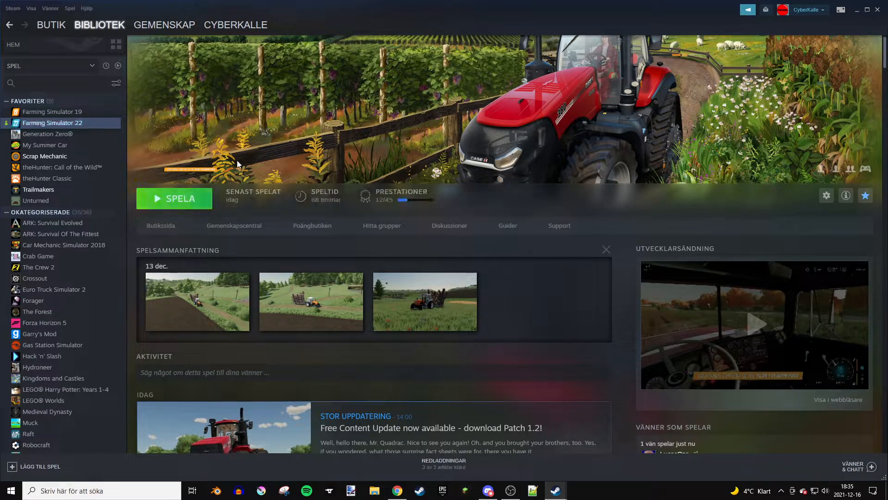
Reopen Farming Simulator 22's properties and download the language update until Play returns
{"action": "right_click", "coordinate": [53, 122]}
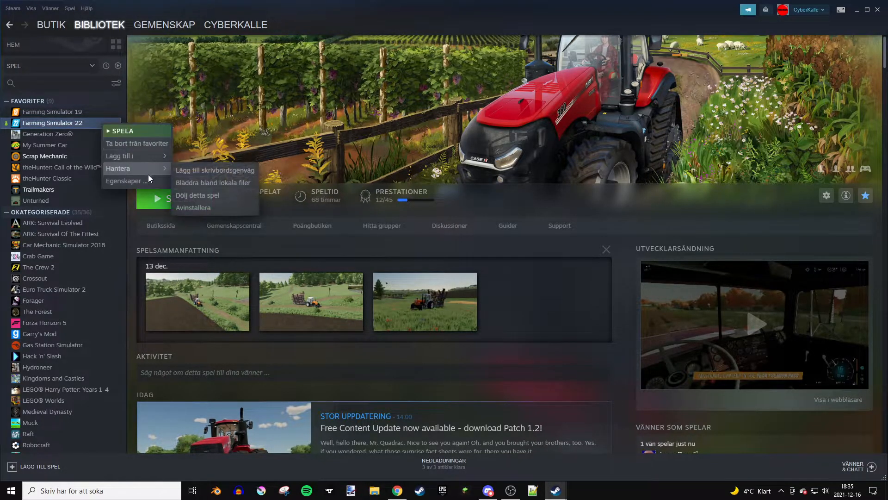
{"action": "left_click", "coordinate": [124, 181]}
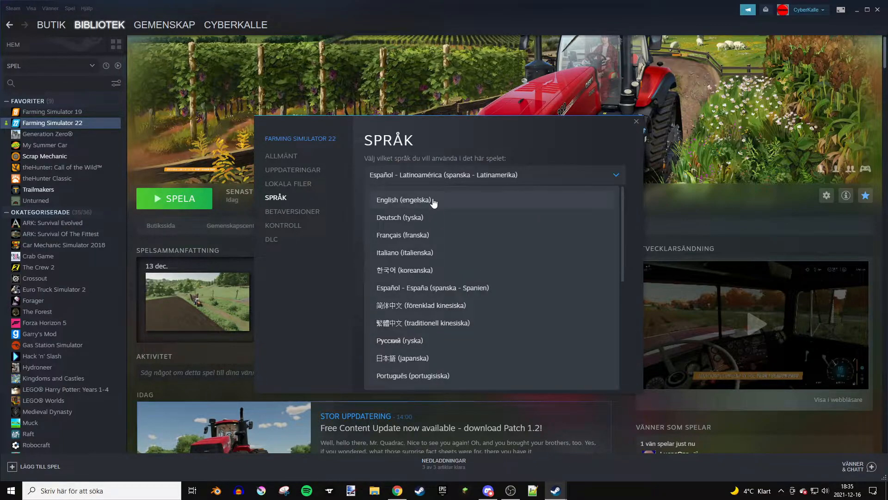
{"action": "left_click", "coordinate": [404, 200]}
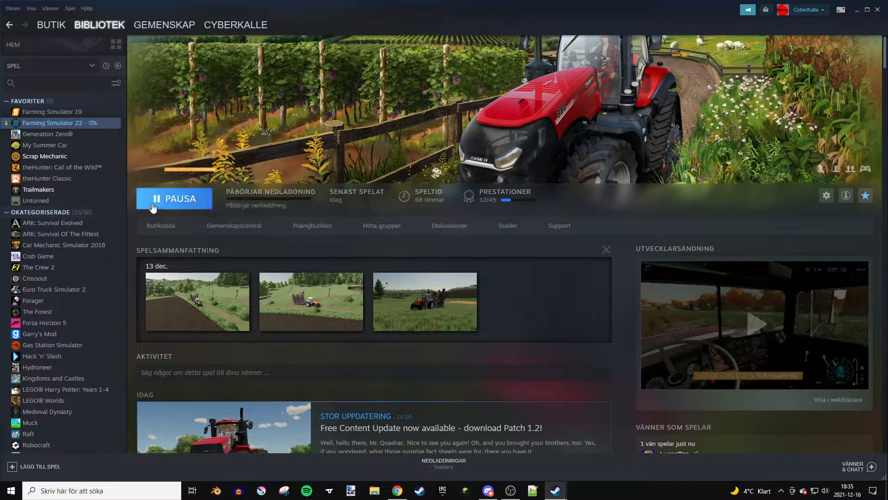
{"action": "left_click", "coordinate": [174, 198]}
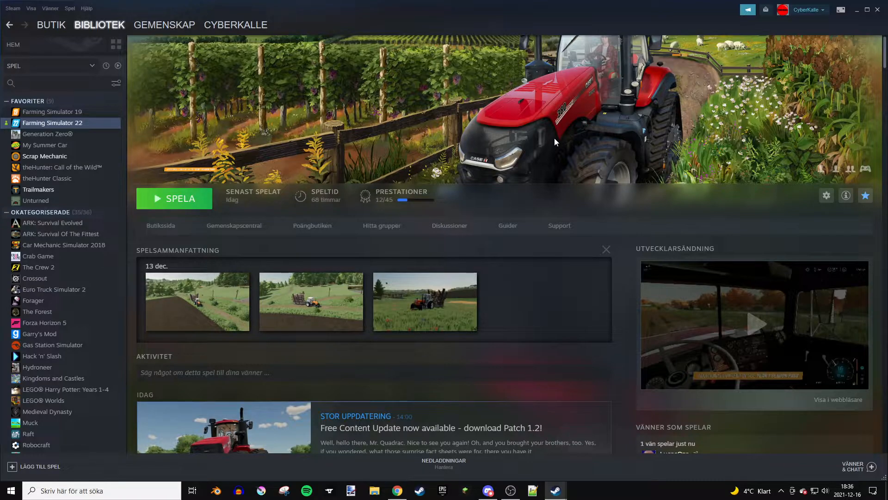
Set Farming Simulator 22's language to Deutsch (tyska), close Properties, and launch the game
{"action": "right_click", "coordinate": [53, 122]}
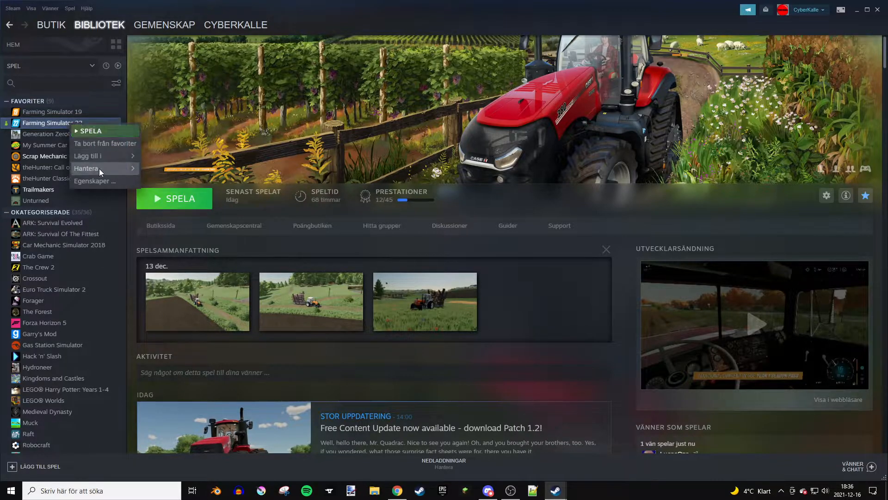
{"action": "left_click", "coordinate": [94, 181]}
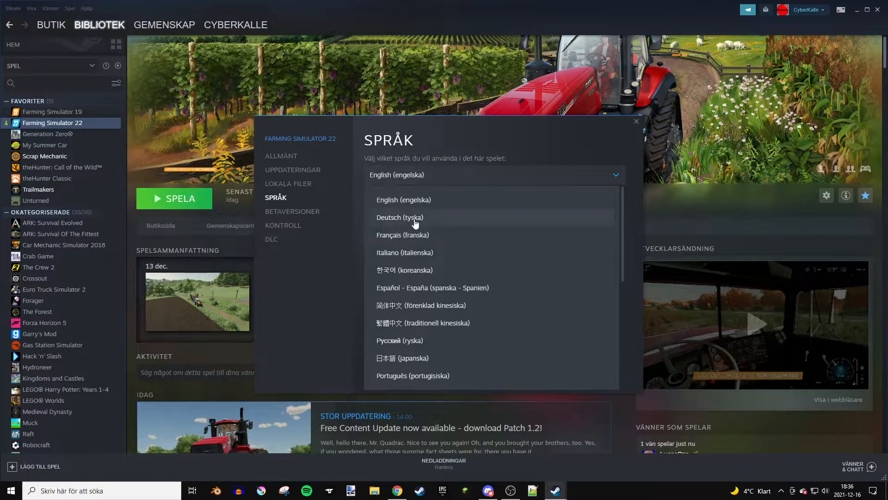
{"action": "left_click", "coordinate": [399, 217]}
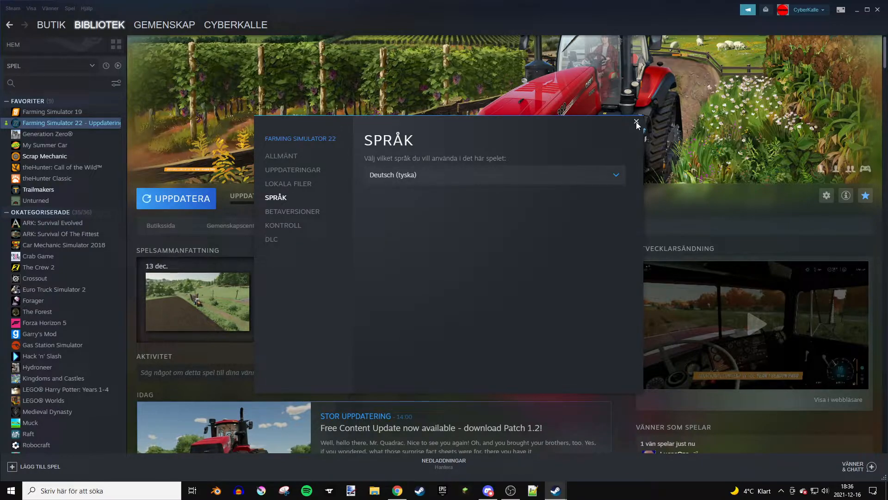
{"action": "left_click", "coordinate": [635, 123]}
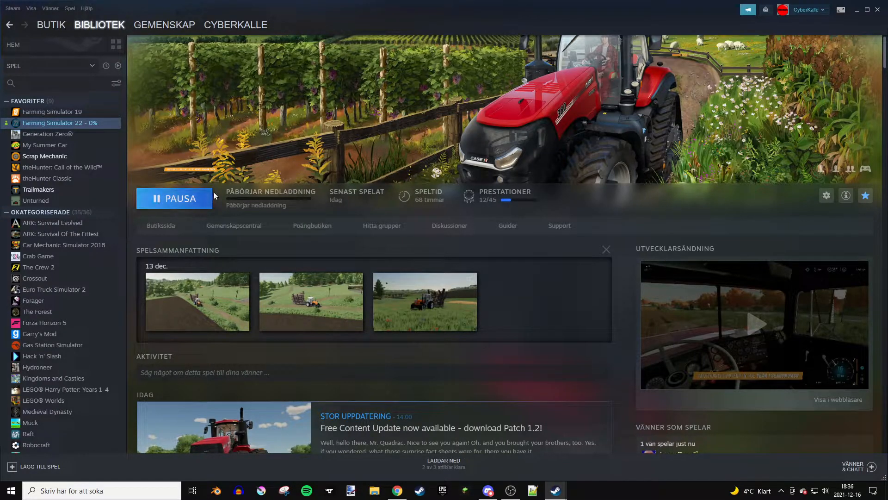
{"action": "left_click", "coordinate": [174, 199]}
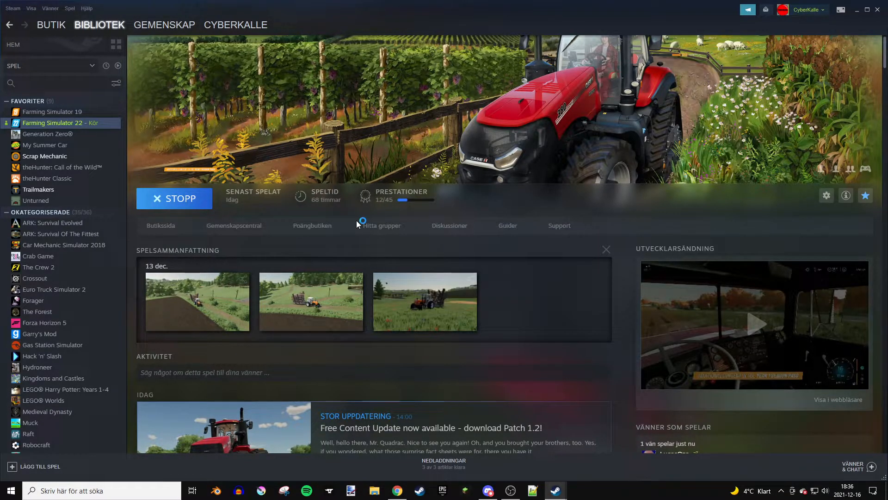
{"action": "mouse_move", "coordinate": [499, 26]}
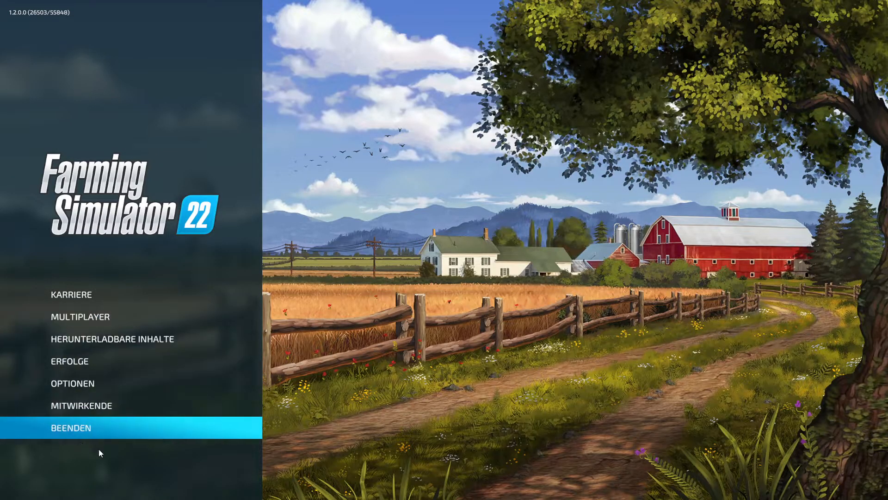
Quit the game with BEENDEN on the German main menu
{"action": "left_click", "coordinate": [71, 427]}
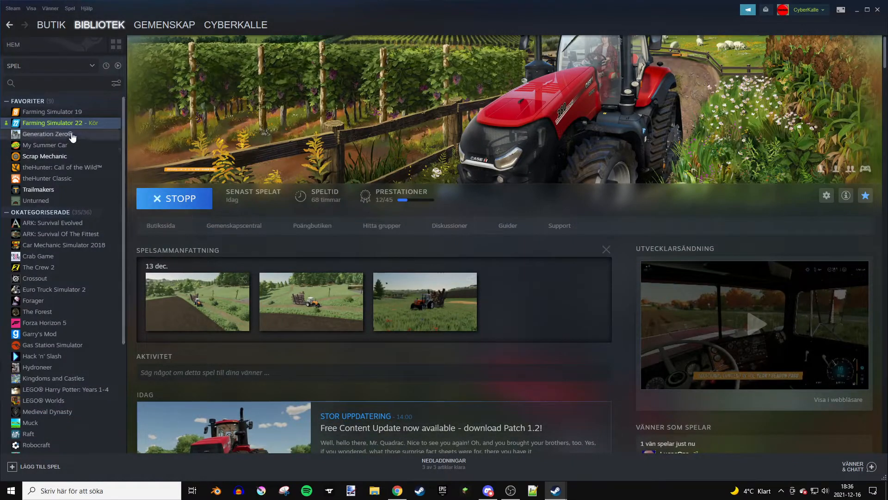
Switch Farming Simulator 22's language to English in Properties, let it update, and launch it
{"action": "left_click", "coordinate": [174, 198]}
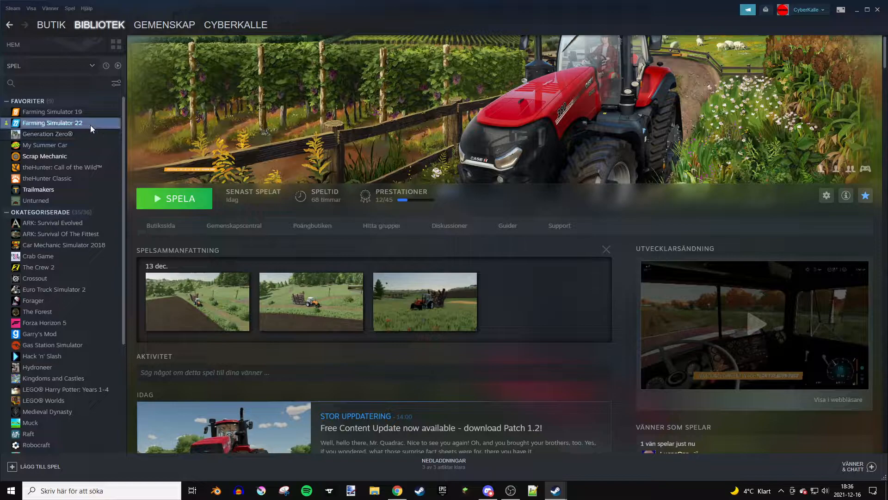
{"action": "left_click", "coordinate": [825, 195]}
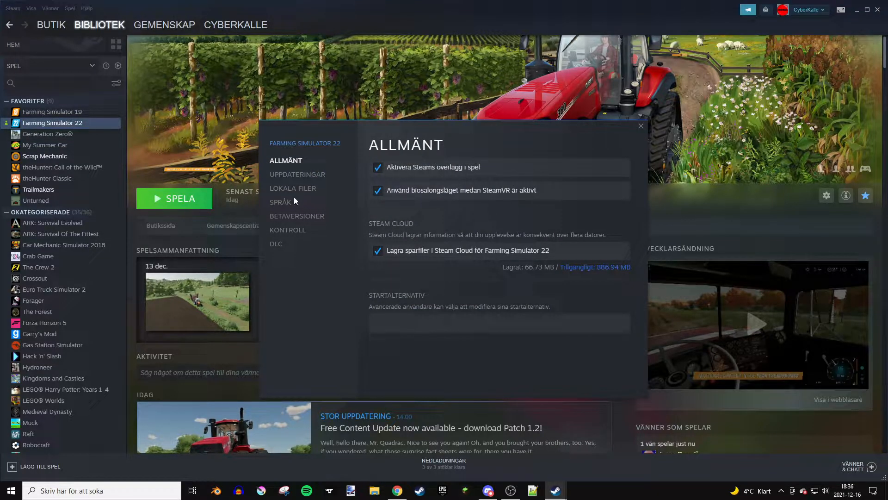
{"action": "left_click", "coordinate": [280, 201]}
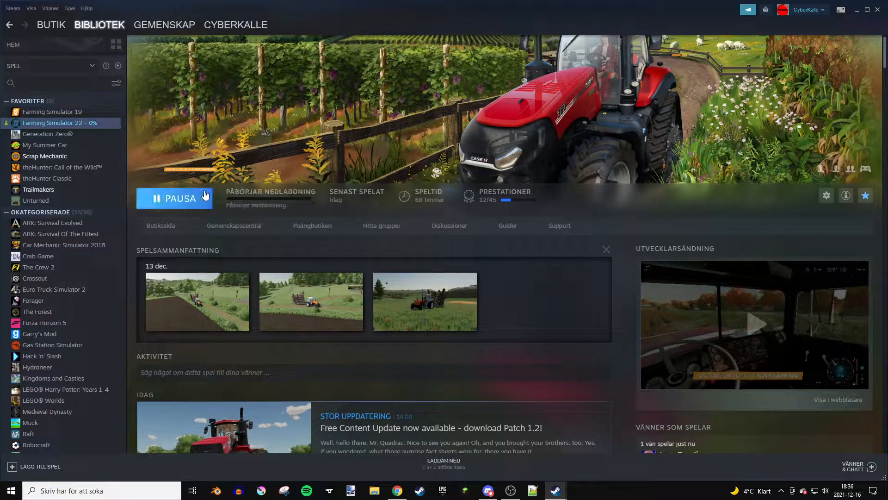
{"action": "left_click", "coordinate": [174, 198]}
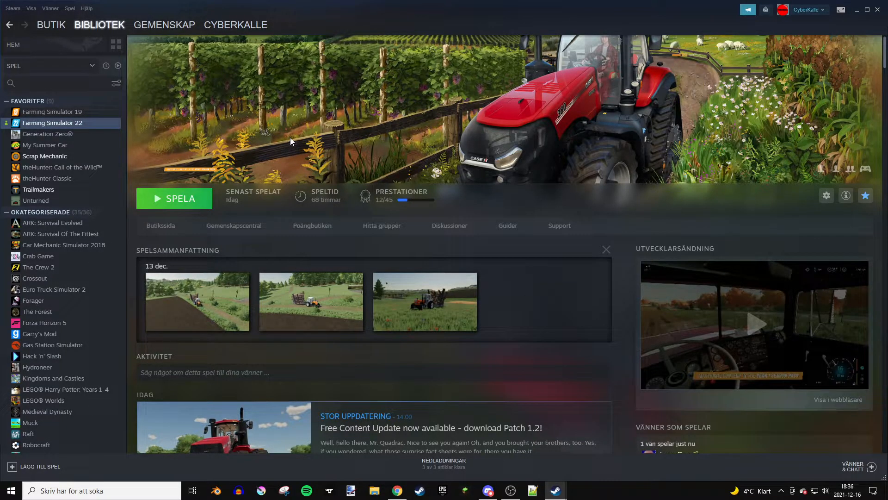
{"action": "left_click", "coordinate": [174, 199]}
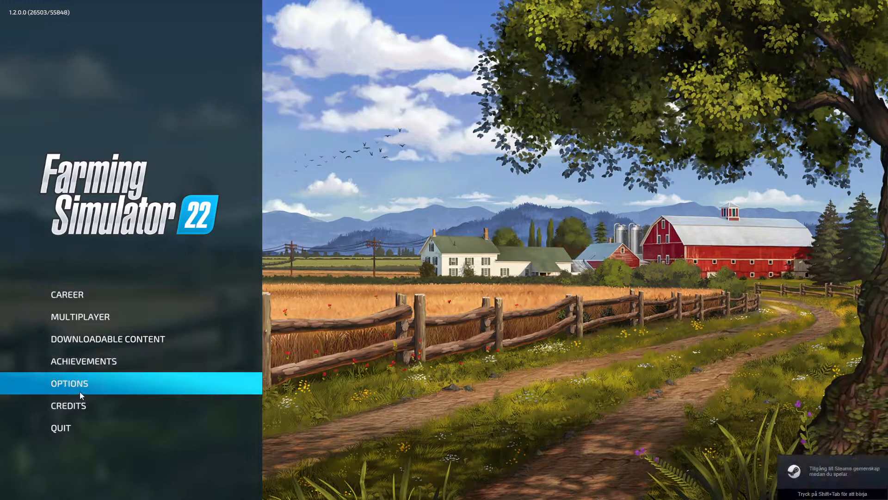
Open OPTIONS to check English in the General Settings Language row
{"action": "left_click", "coordinate": [69, 383]}
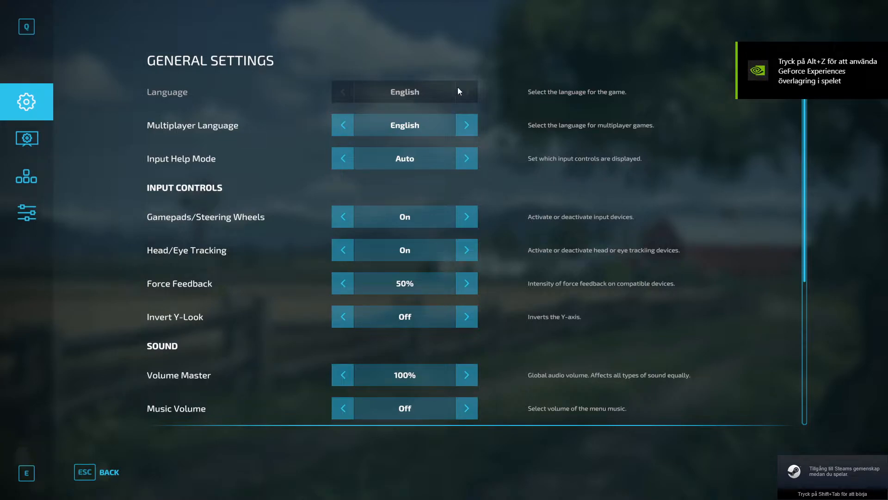
{"action": "mouse_move", "coordinate": [357, 115]}
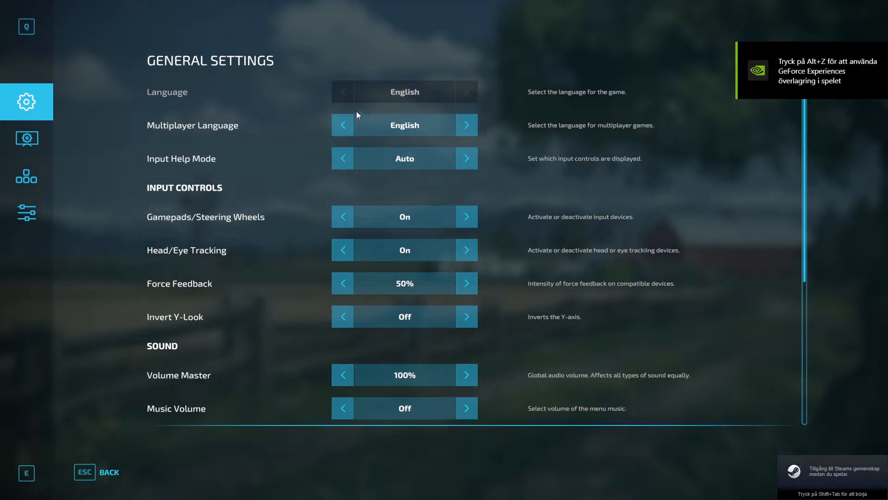
{"action": "mouse_move", "coordinate": [467, 125]}
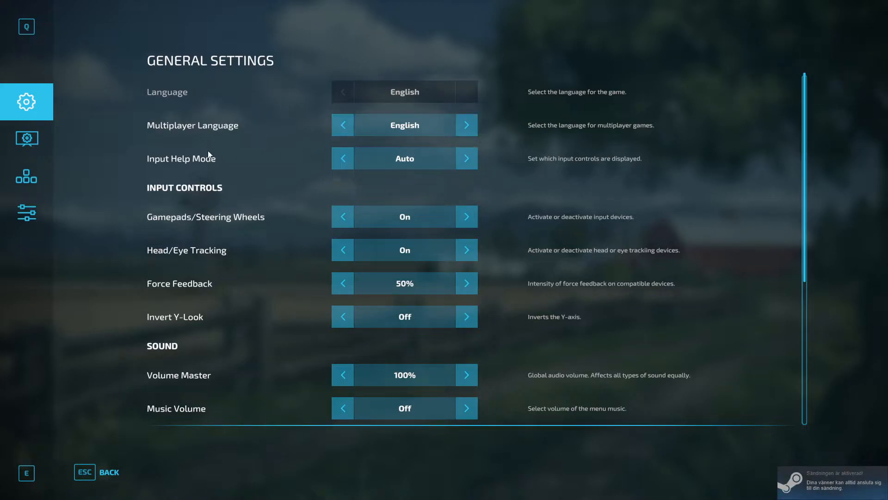
{"action": "mouse_move", "coordinate": [247, 61]}
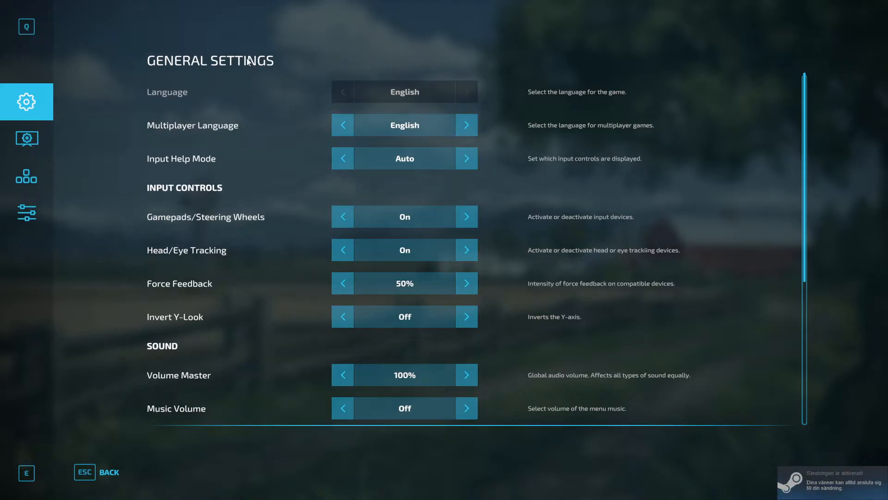
{"action": "mouse_move", "coordinate": [412, 98]}
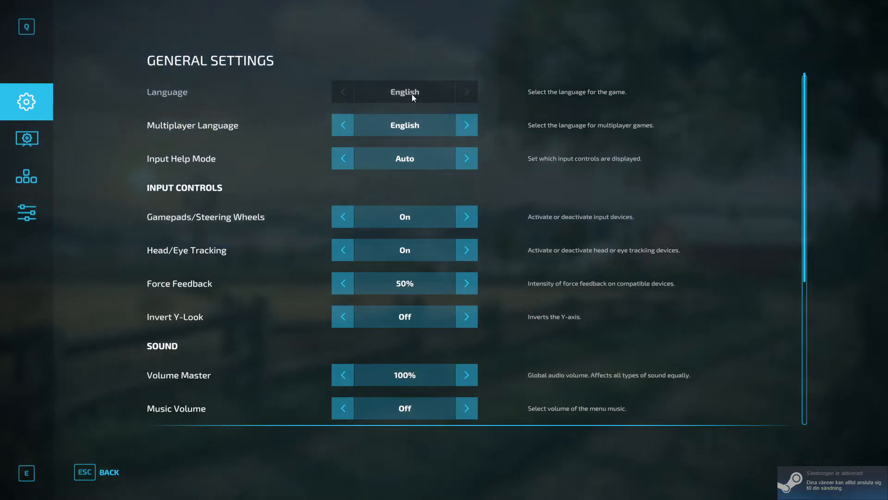